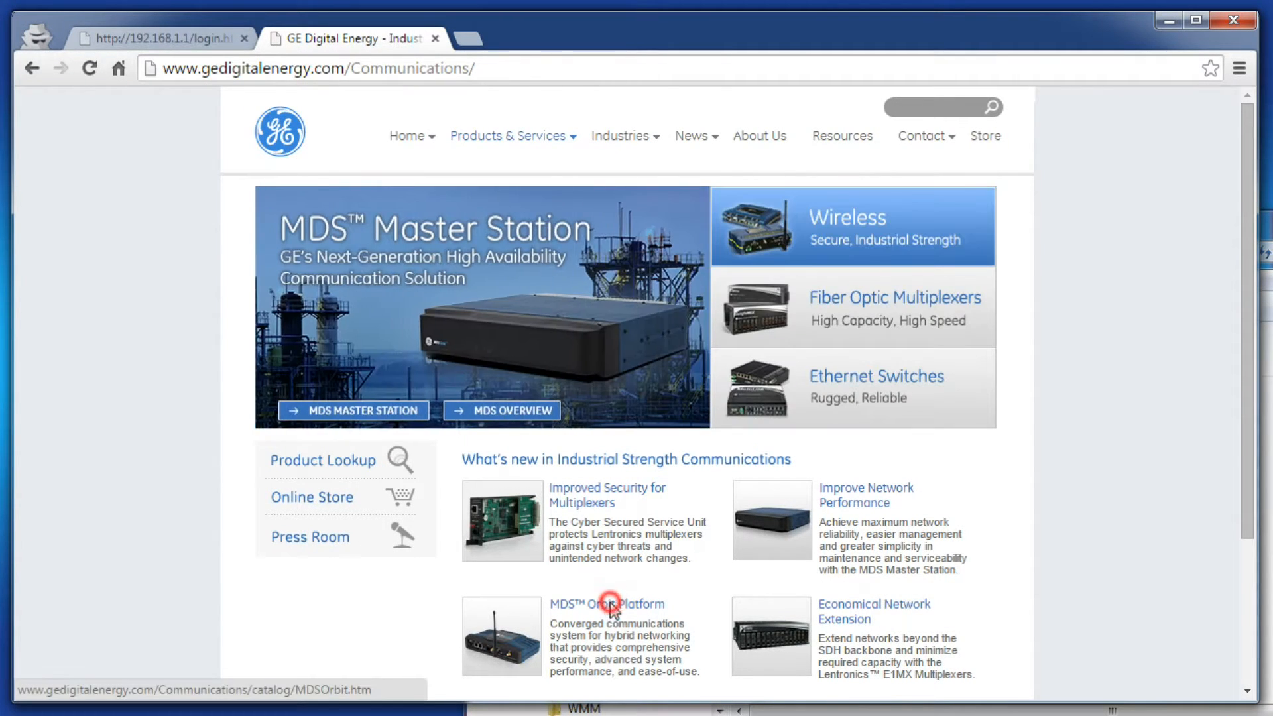
- Reach the MDS Orbit firmware downloads and download the mcr-bkrc firmware zip
click(608, 605)
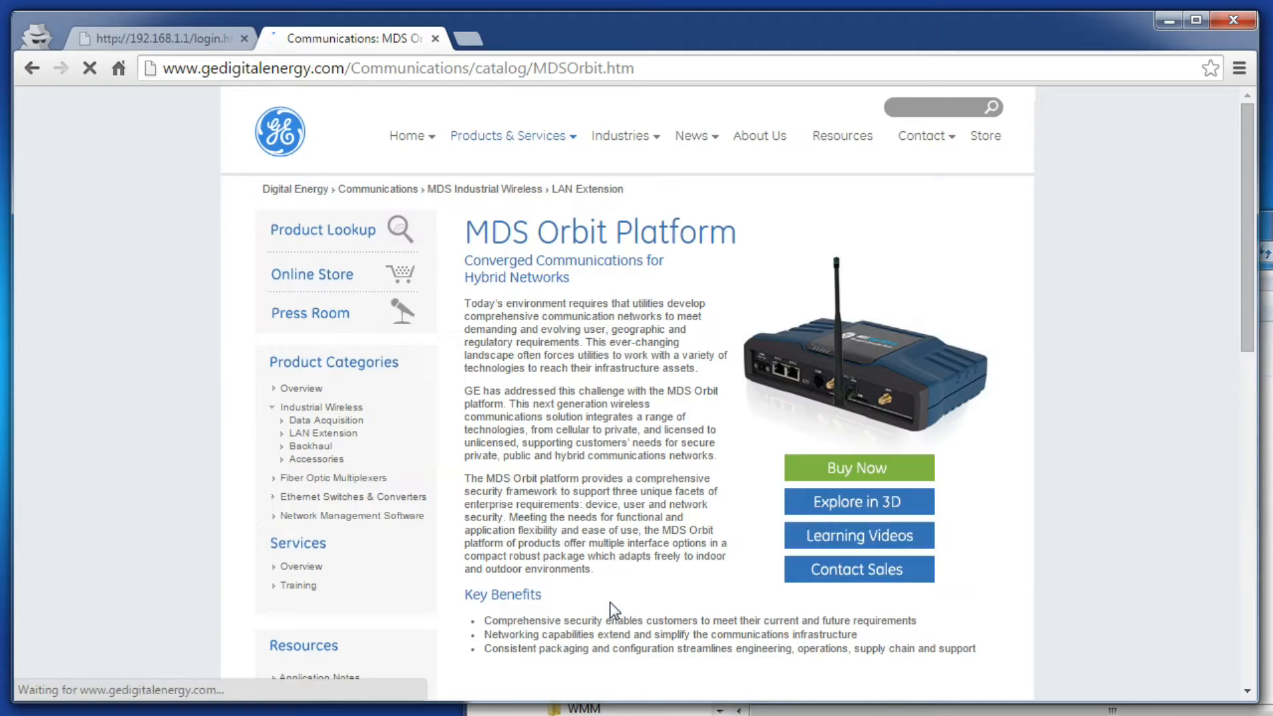
scroll(down, 3)
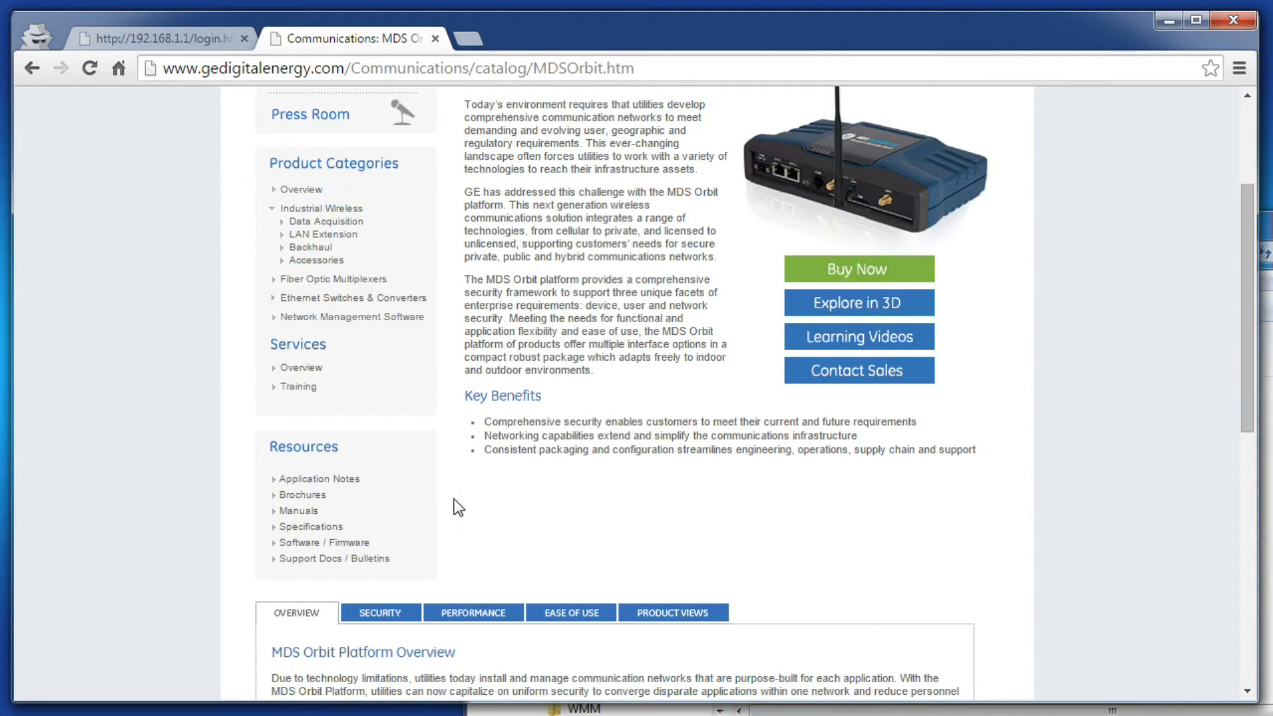
click(325, 543)
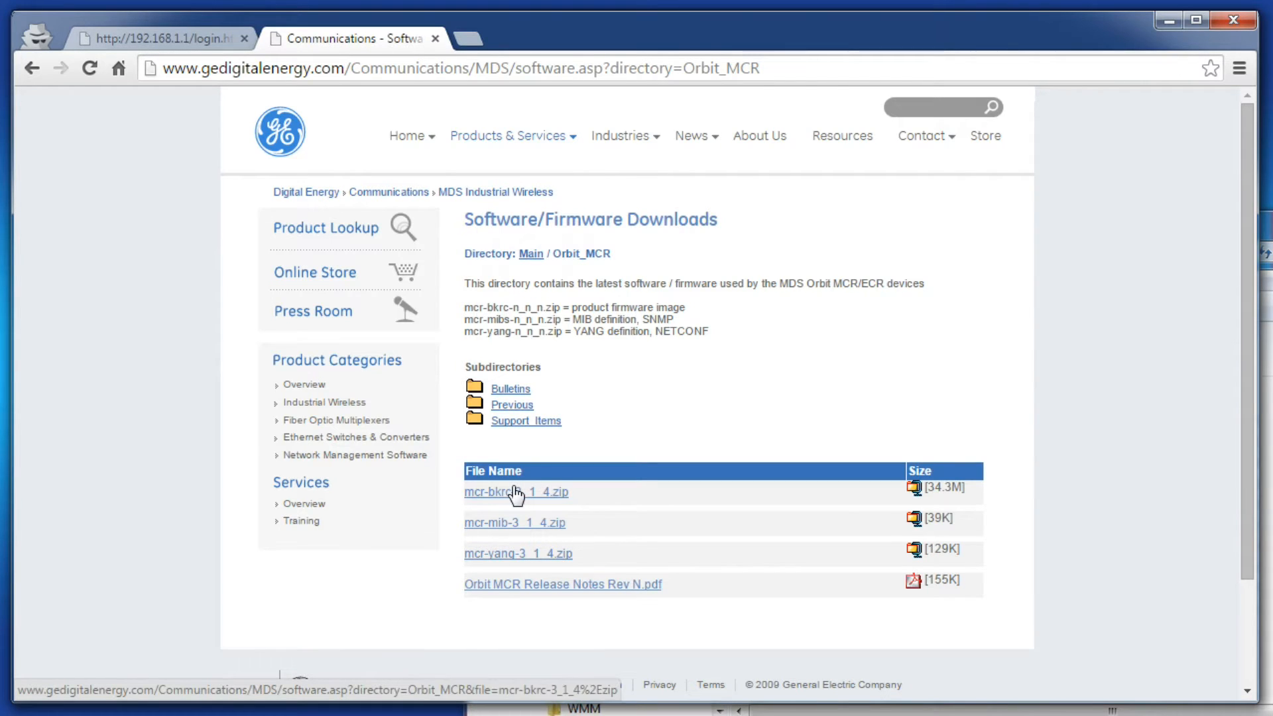
click(512, 492)
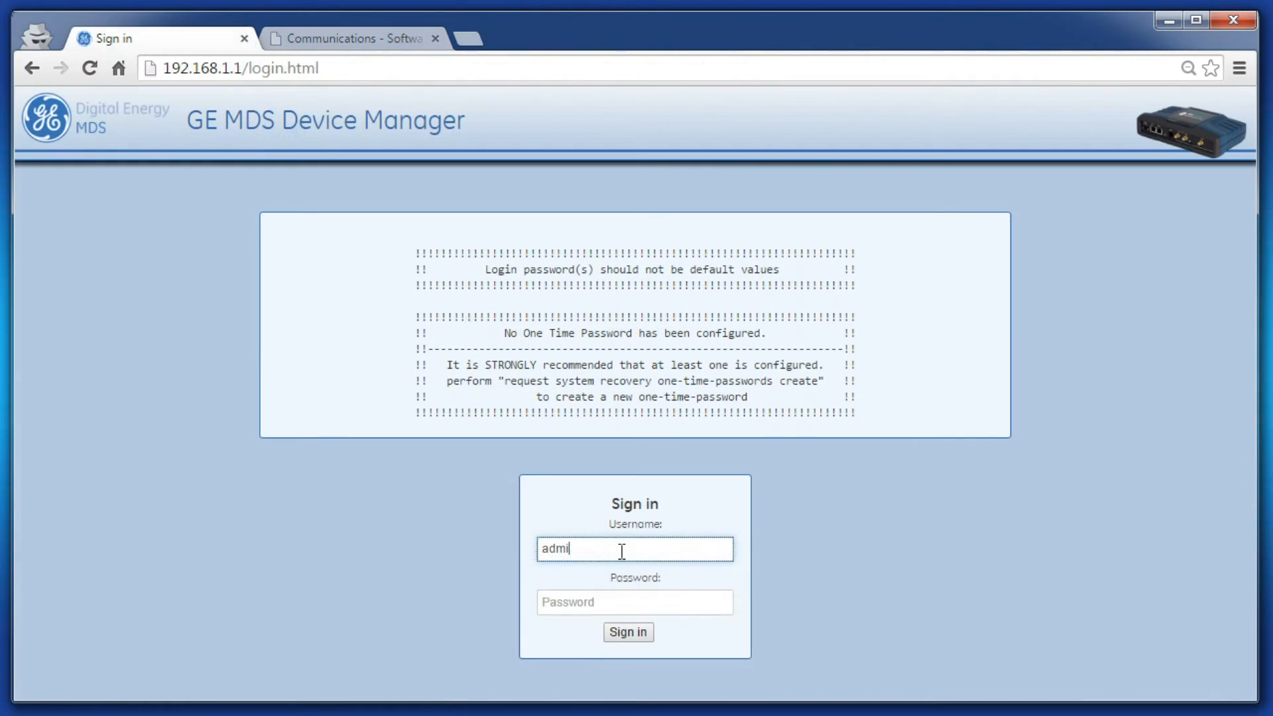
- Sign in as admin and show the System Firmware page listing 3.1.4 in both locations
text(admin)
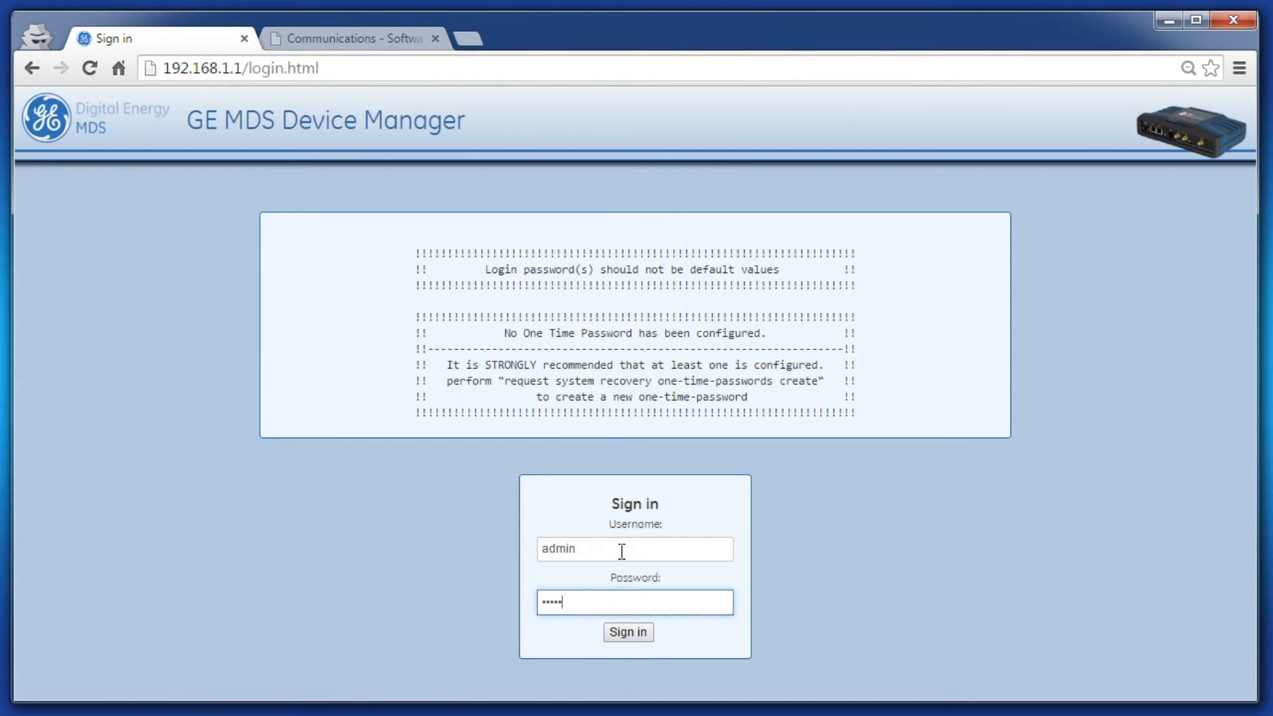
click(629, 633)
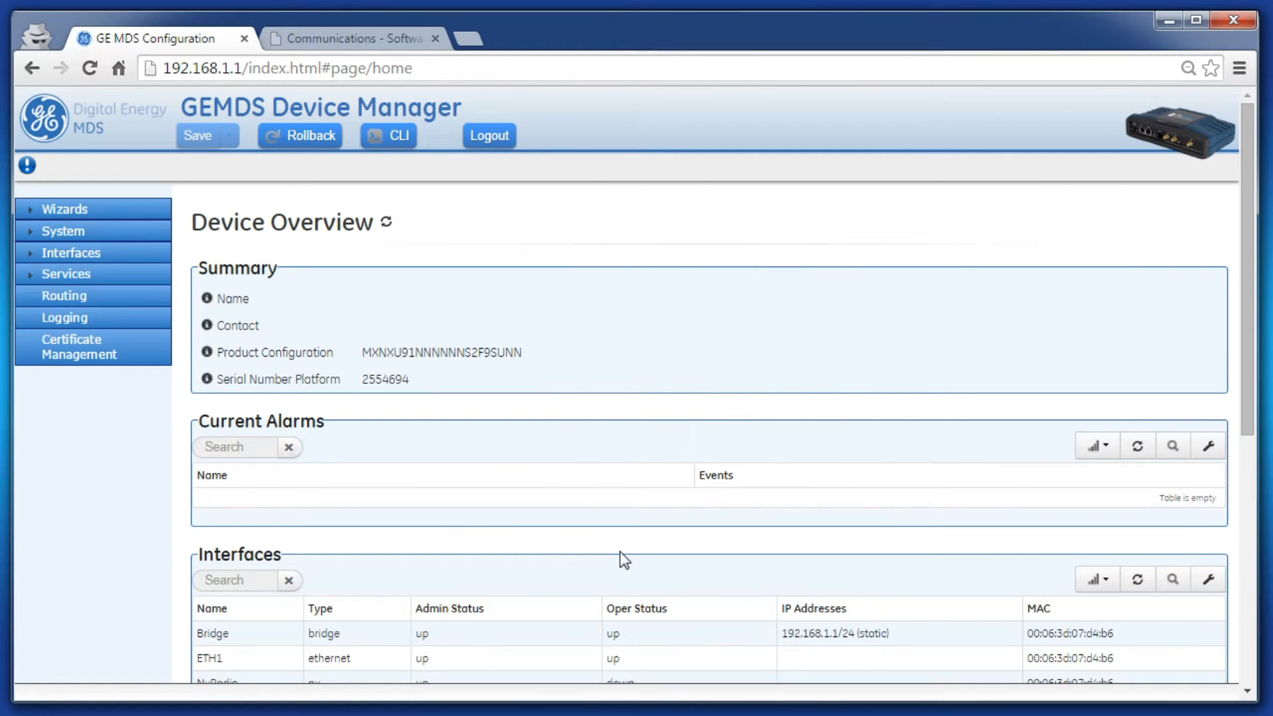
click(61, 231)
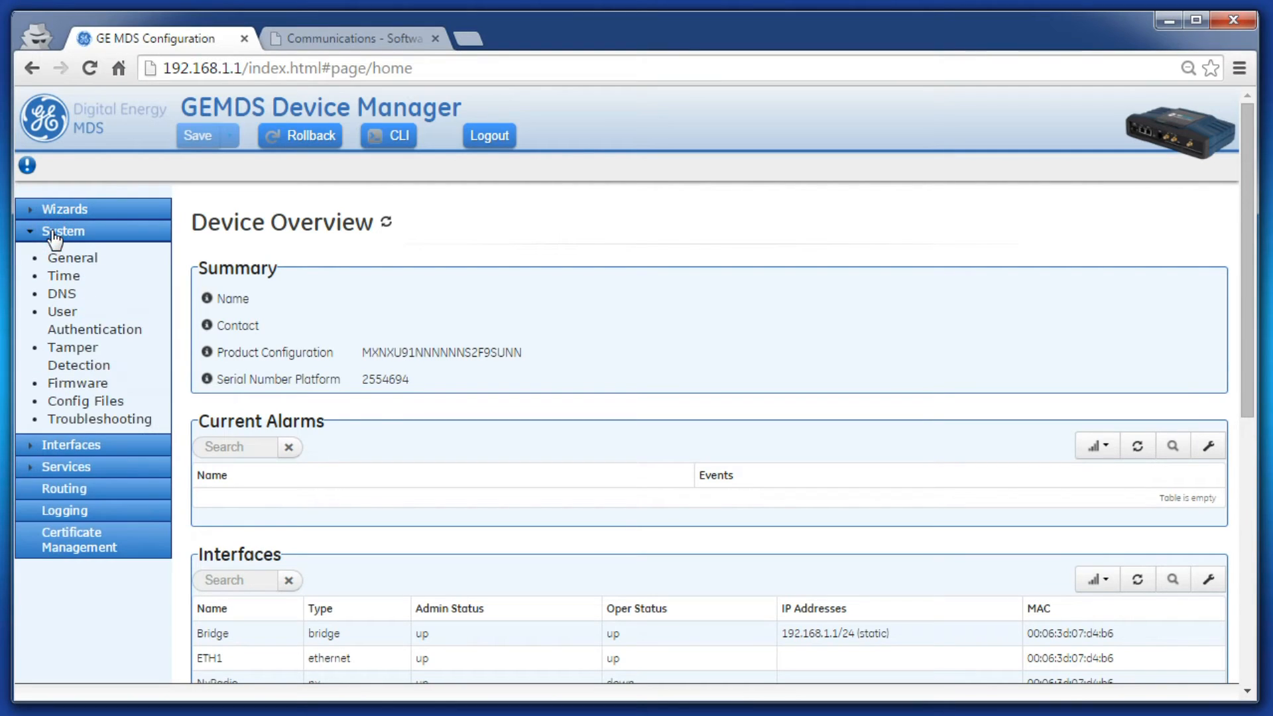
click(77, 384)
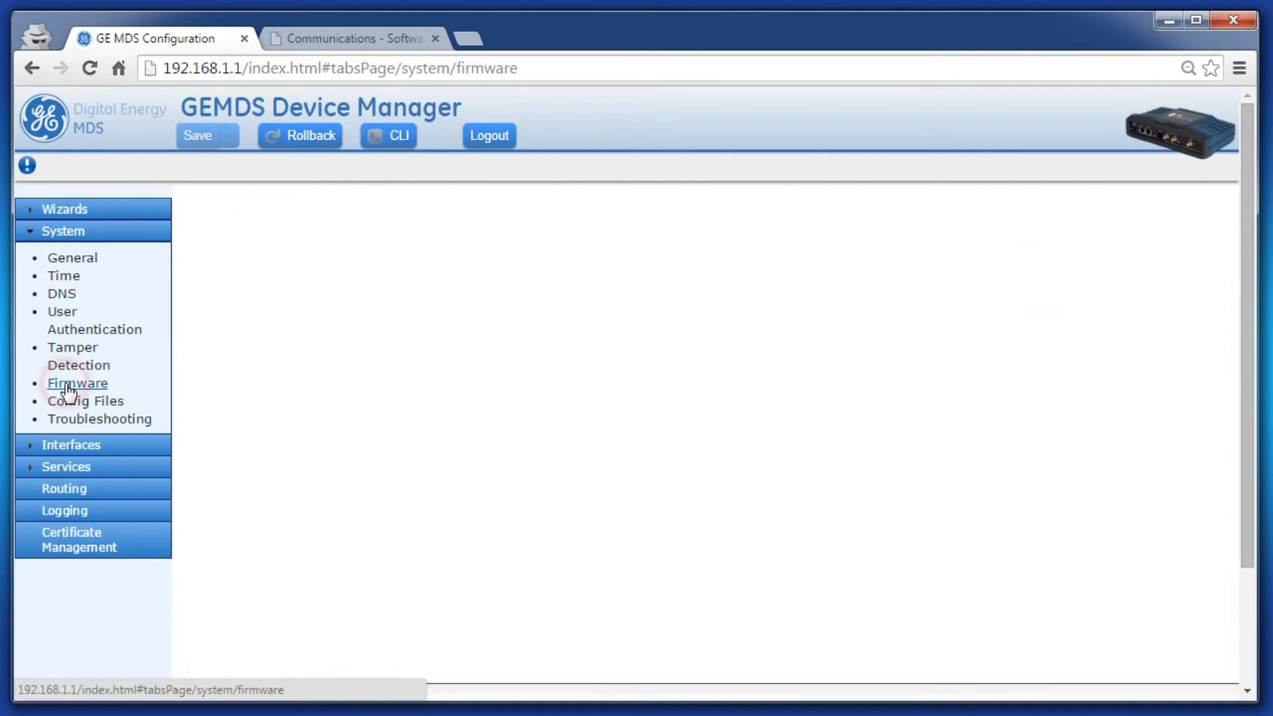
click(77, 383)
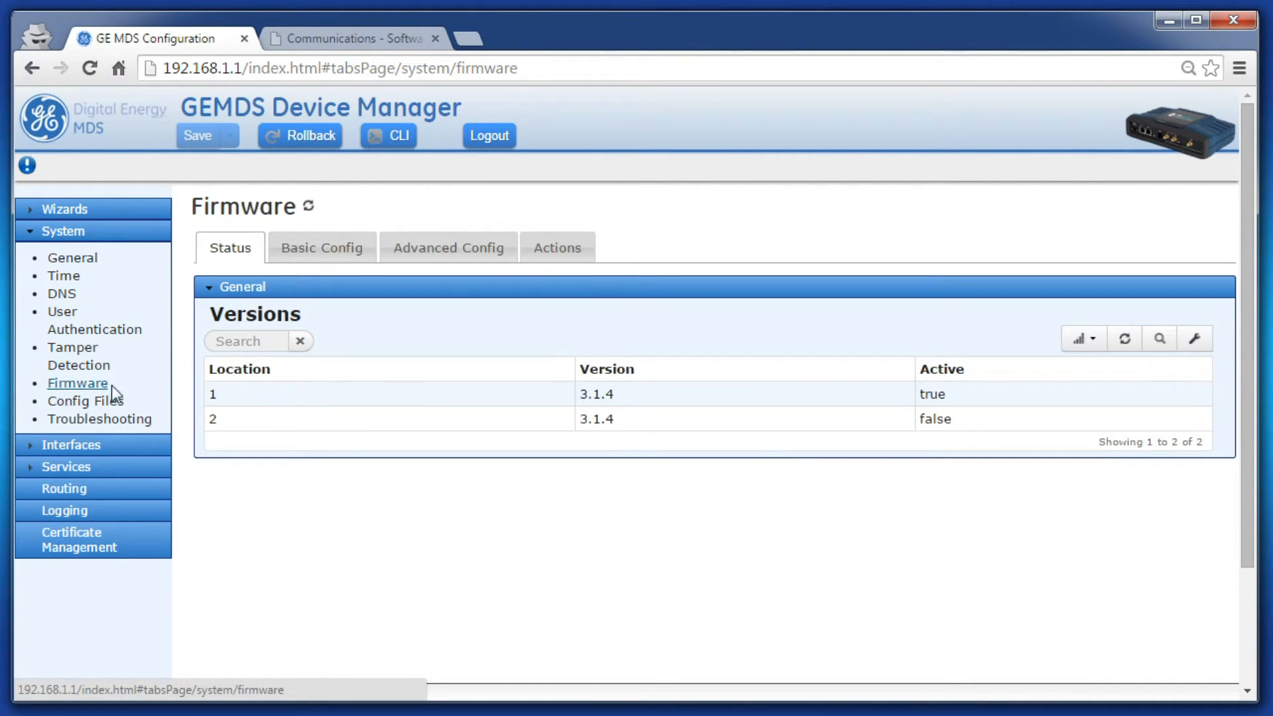
- Under Firmware Actions, choose local file mcr-bkrc-4_0_9.mpk as the reprogramming source
click(557, 247)
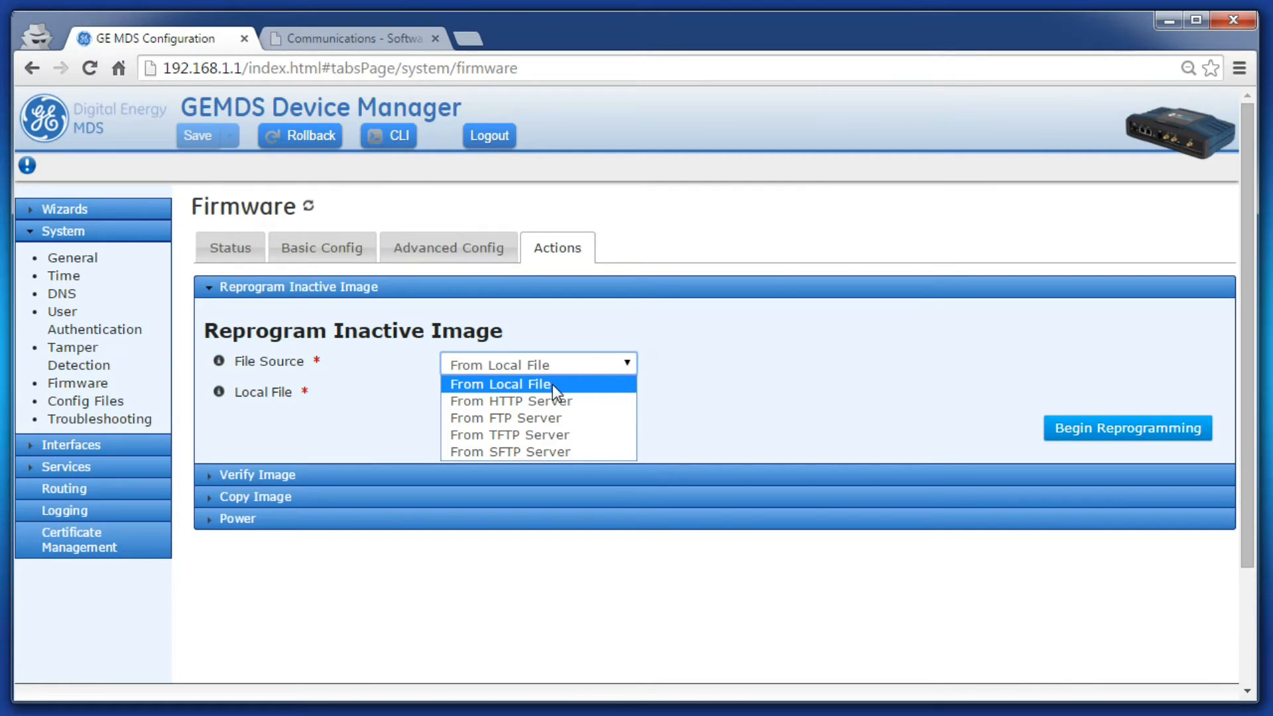
click(499, 385)
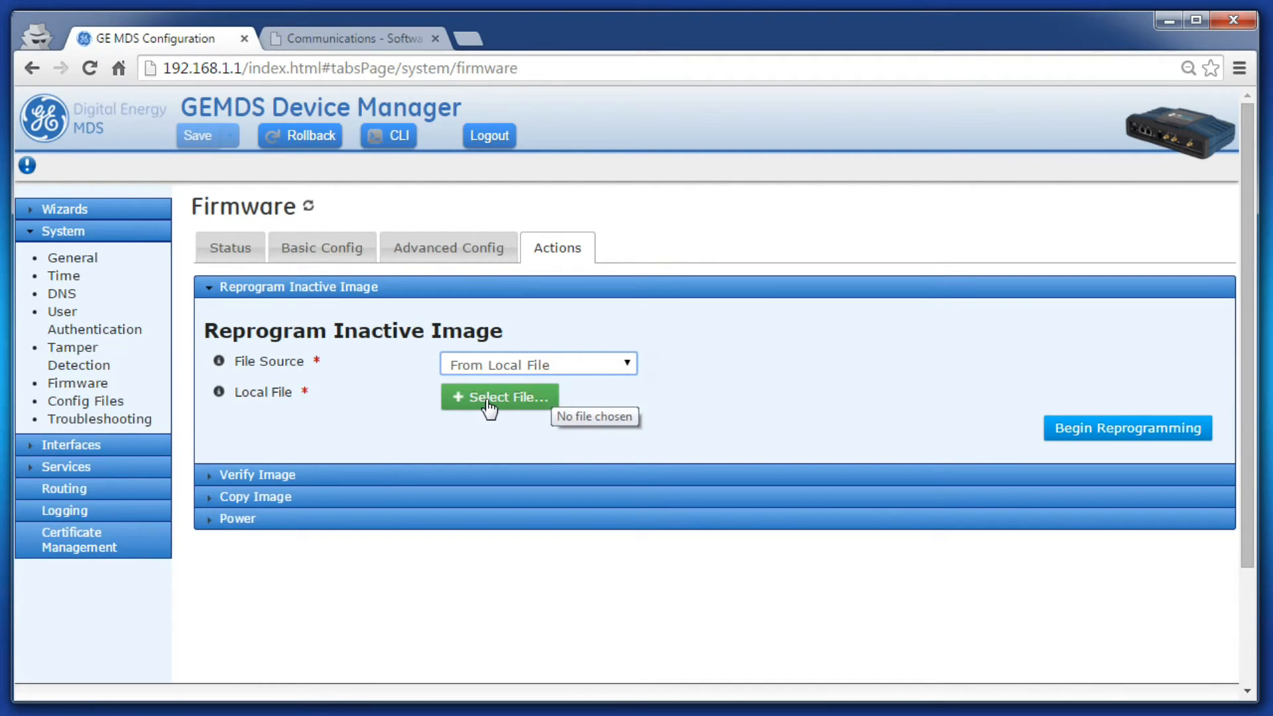
click(500, 398)
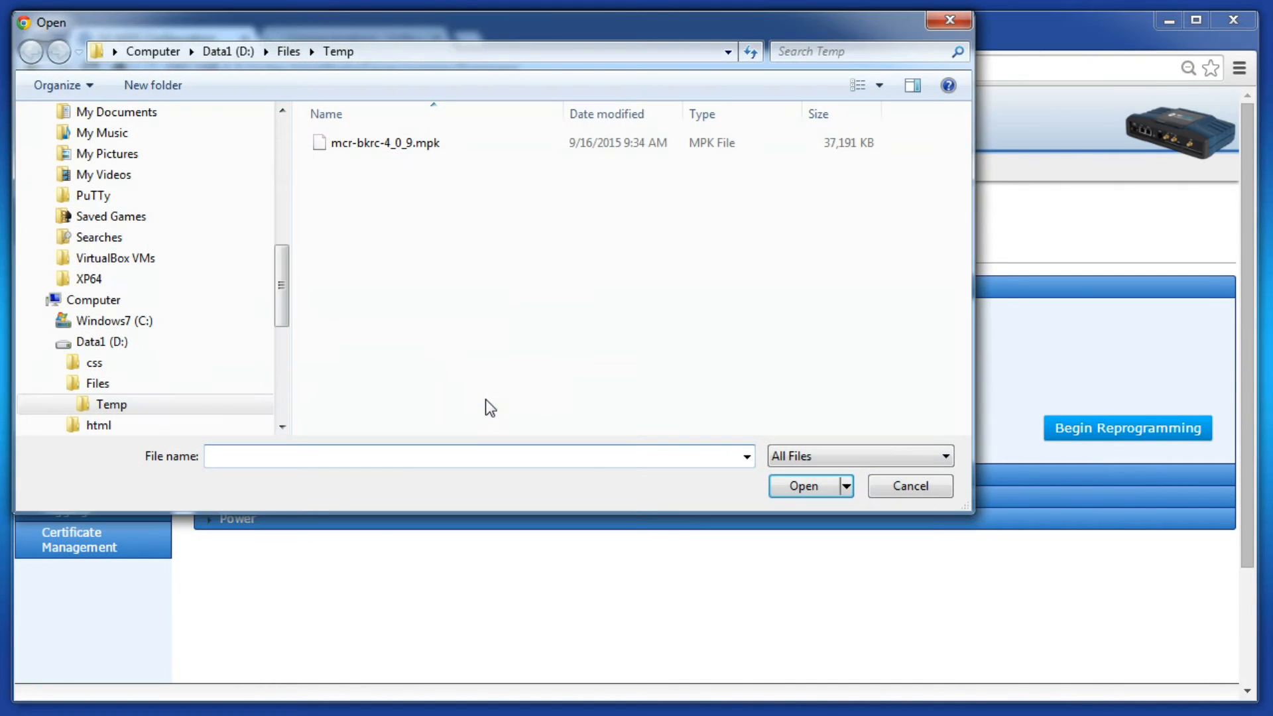
click(393, 144)
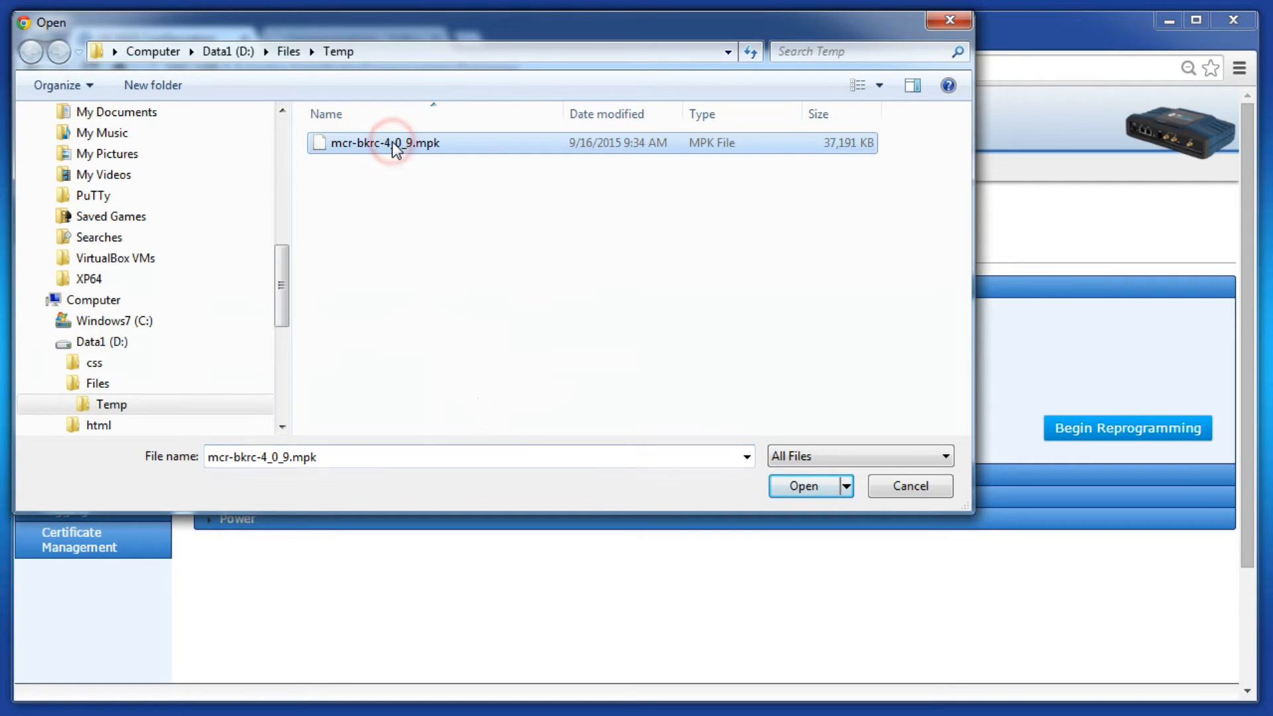
click(814, 493)
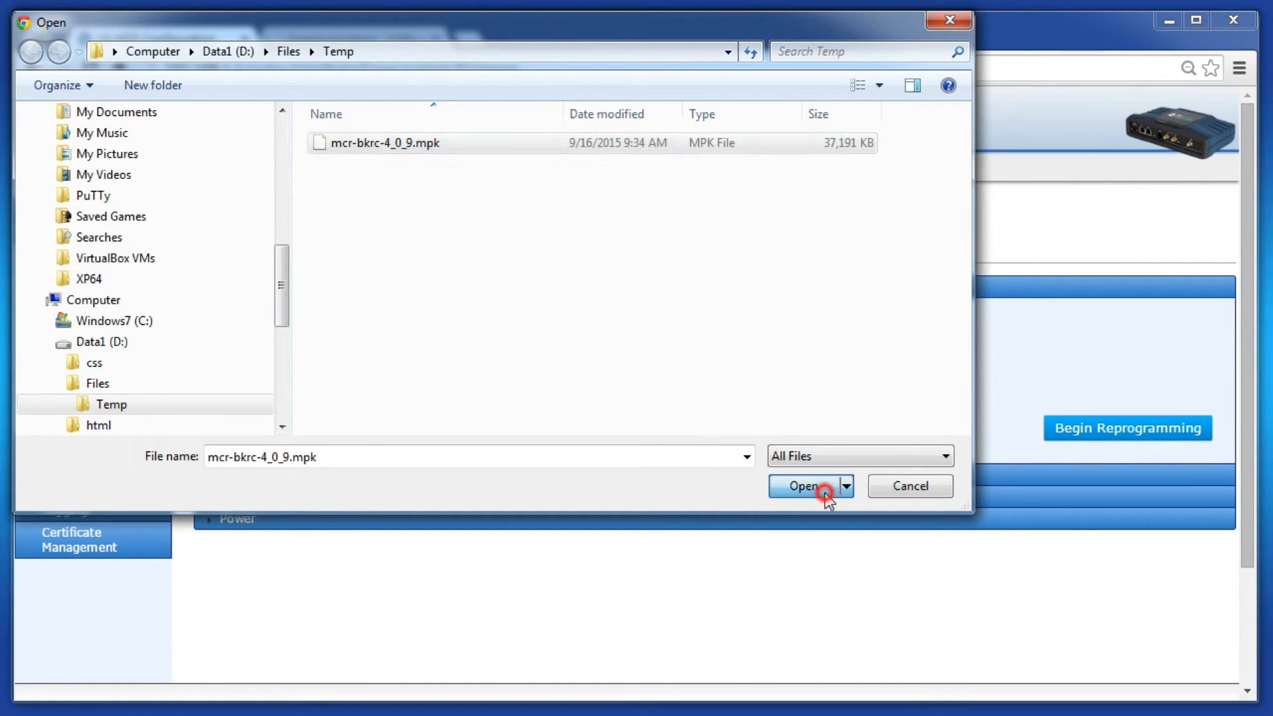
click(807, 485)
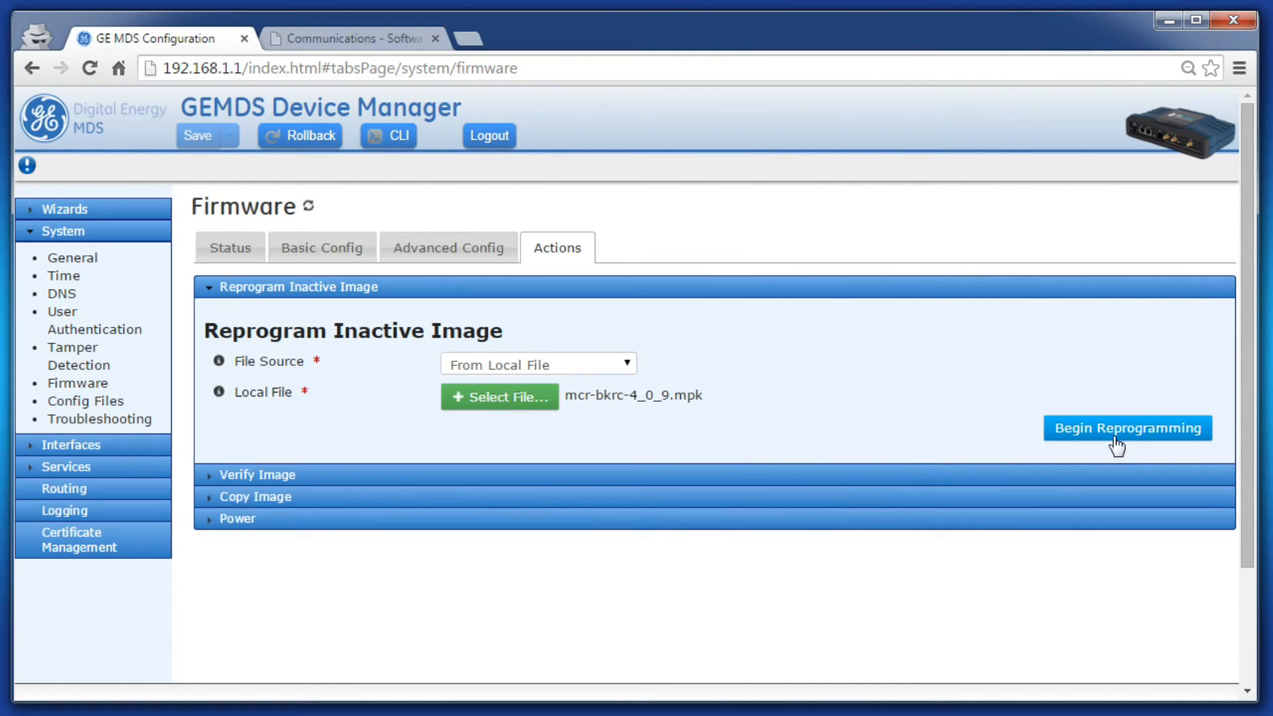
- Begin reprogramming the inactive image and acknowledge the 100% complete notice
click(1128, 427)
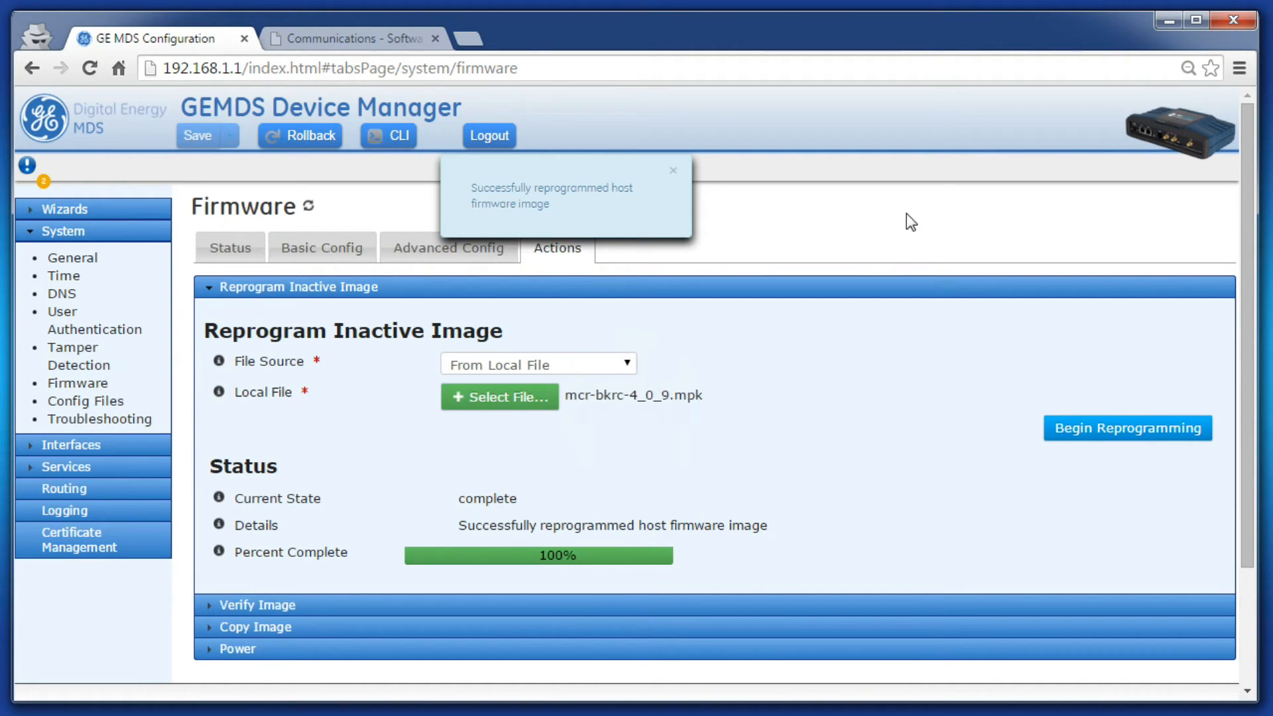
click(672, 170)
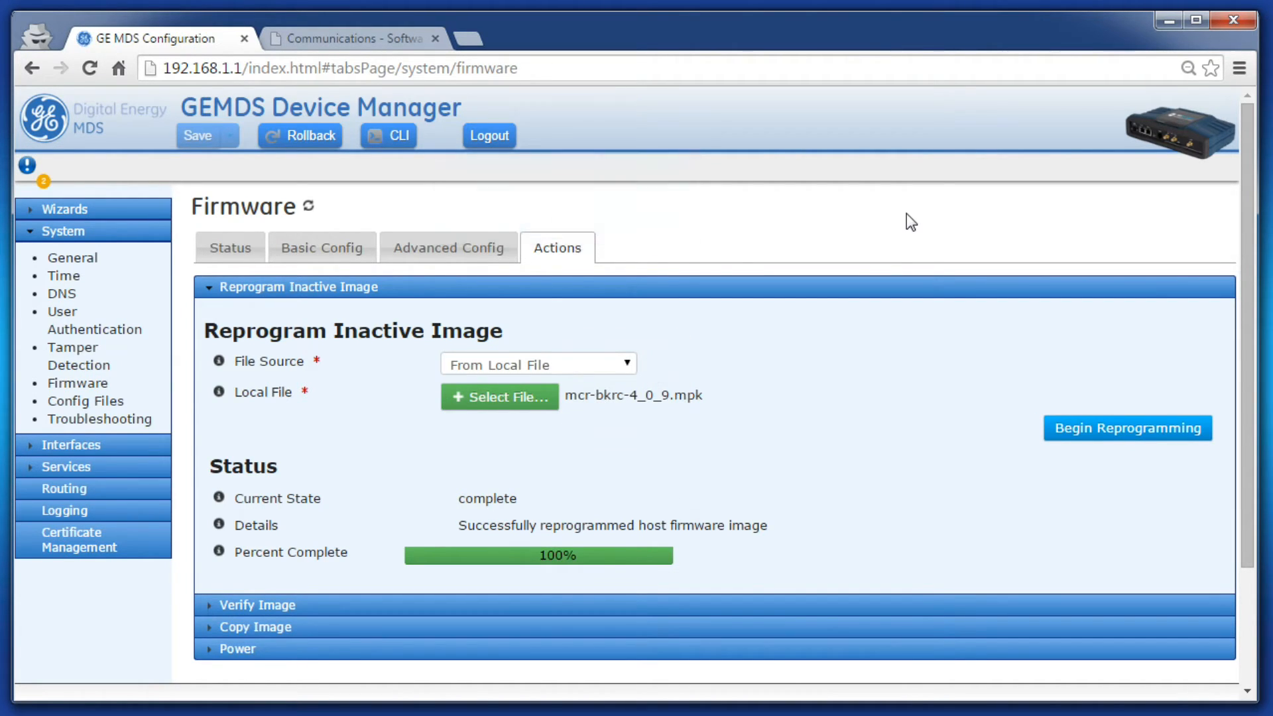
mouse_move(318, 217)
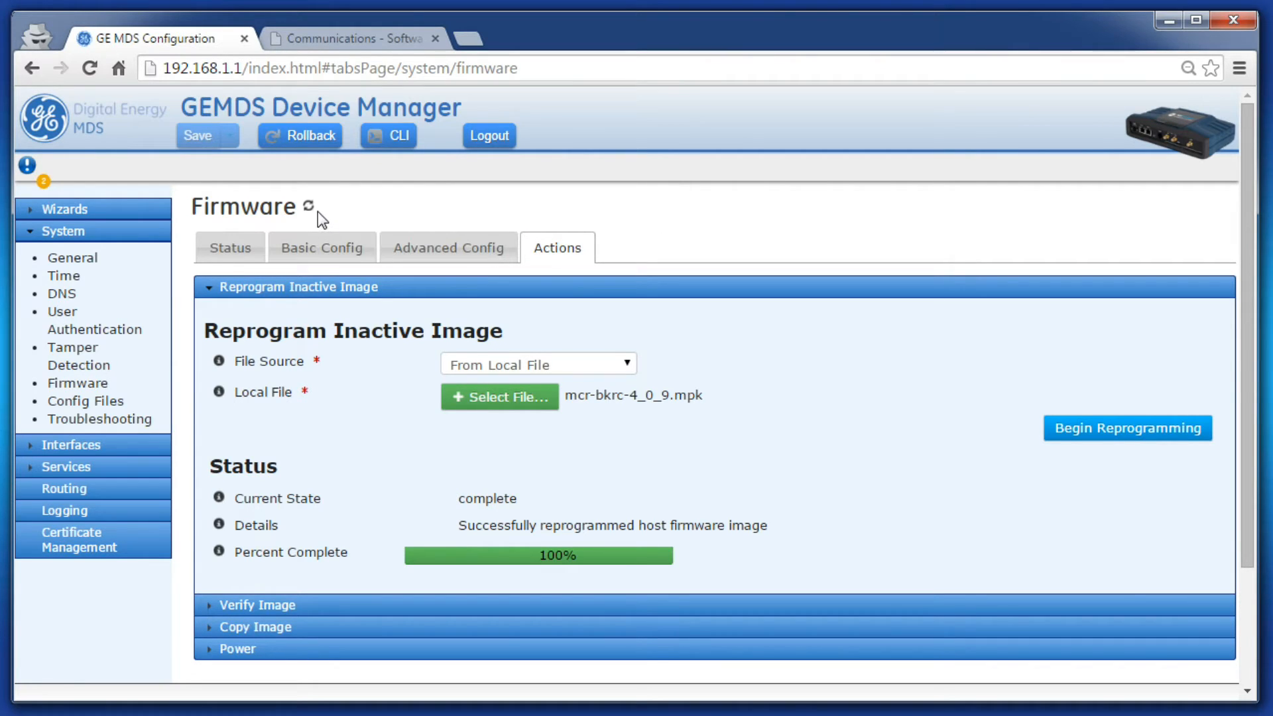
- Refresh firmware status to see 4.0.9 in location 2, then return to Actions
click(308, 207)
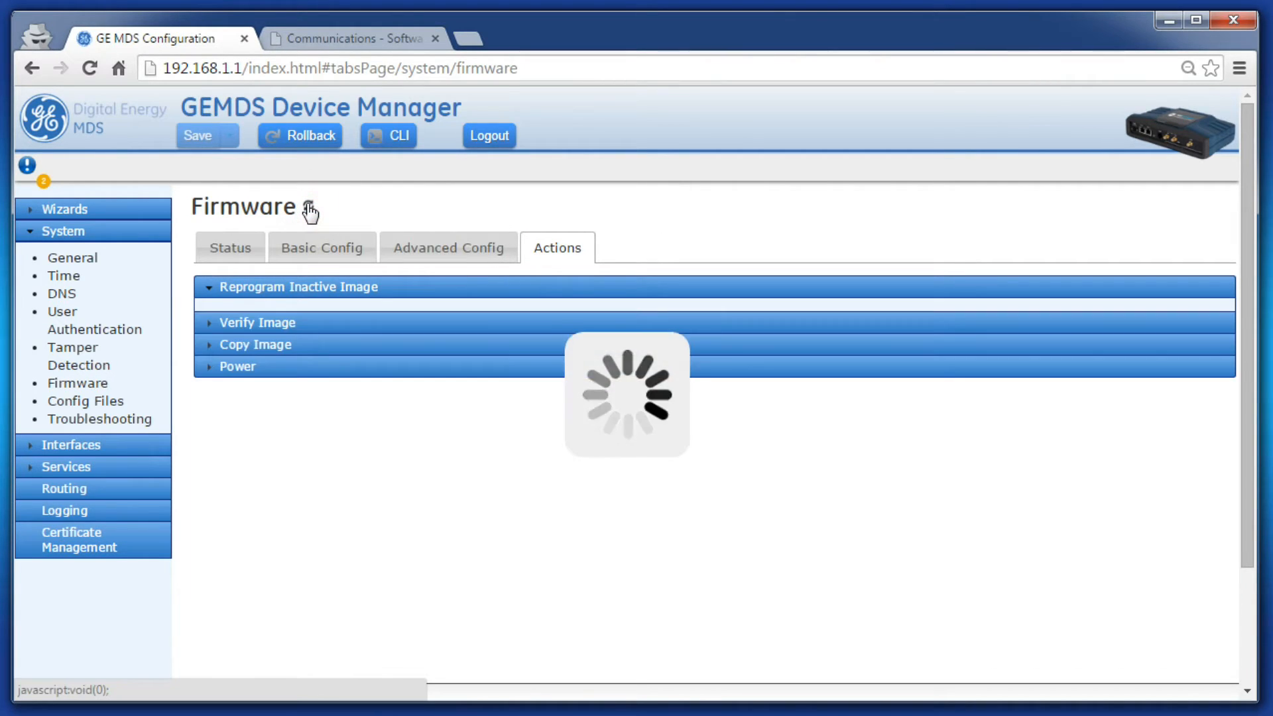
click(229, 246)
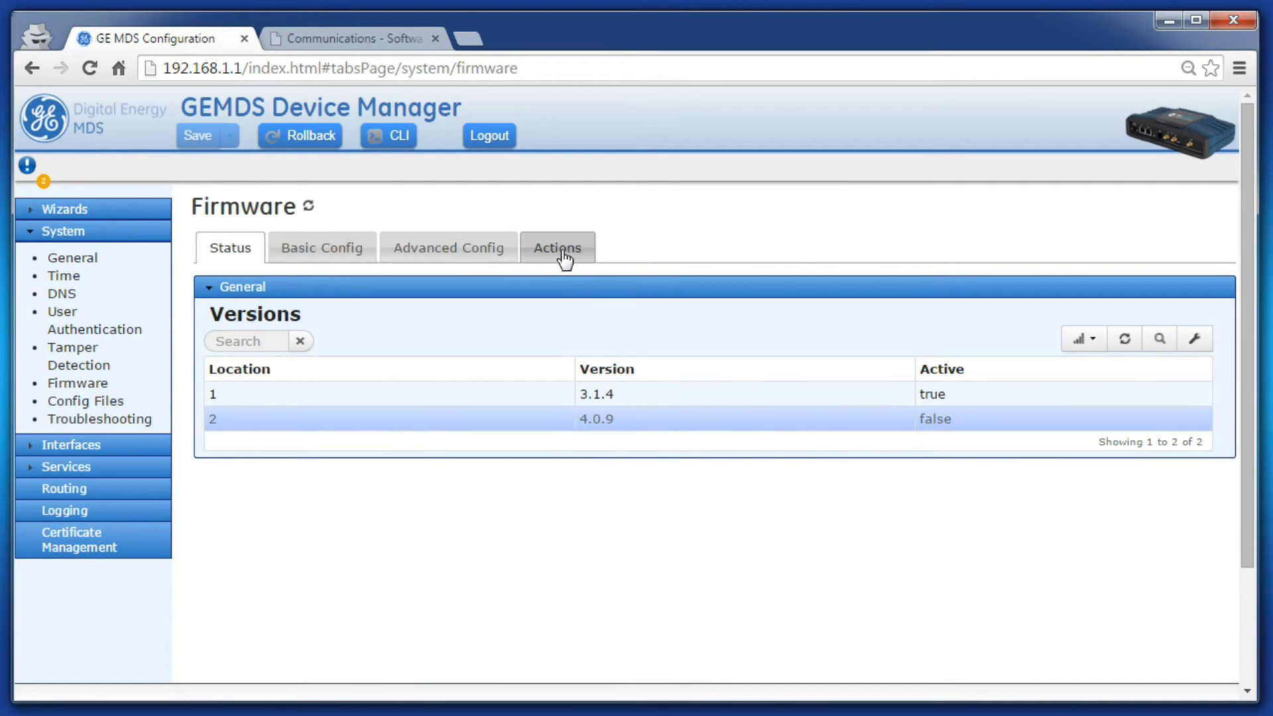
click(557, 247)
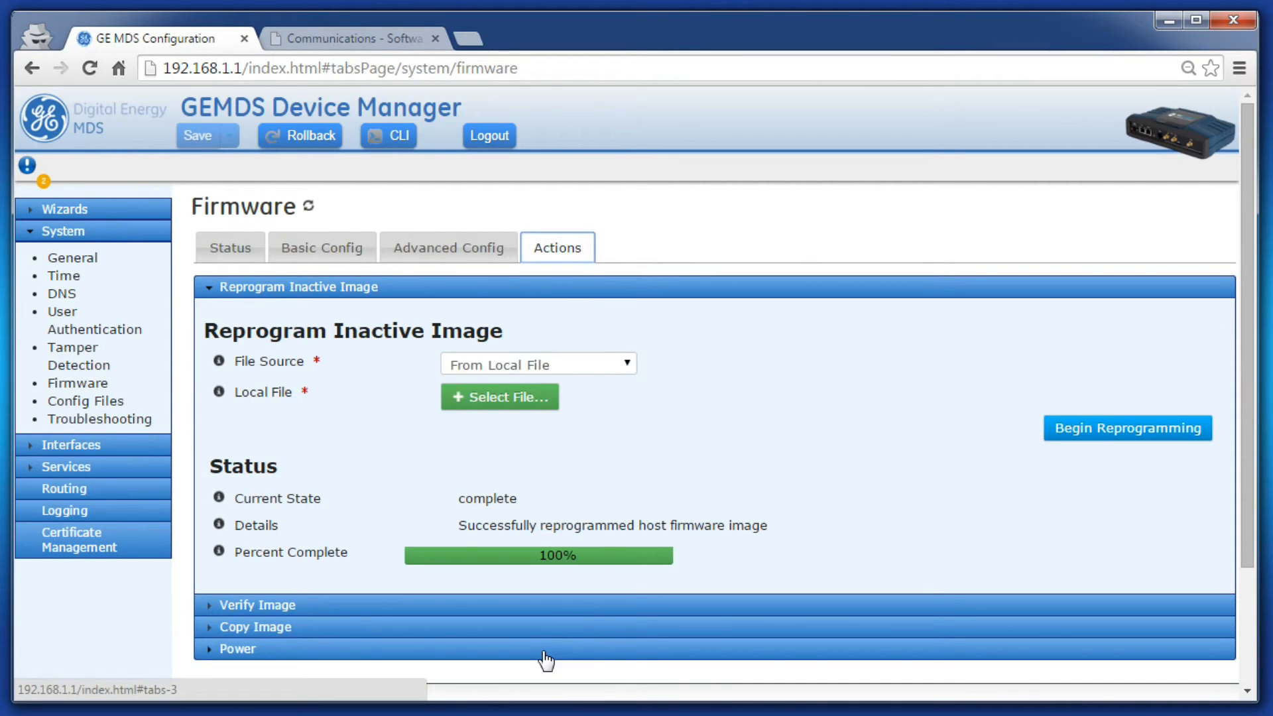
- Under Power, select image 2 - version 4.0.9 and restart the radio into it
click(237, 650)
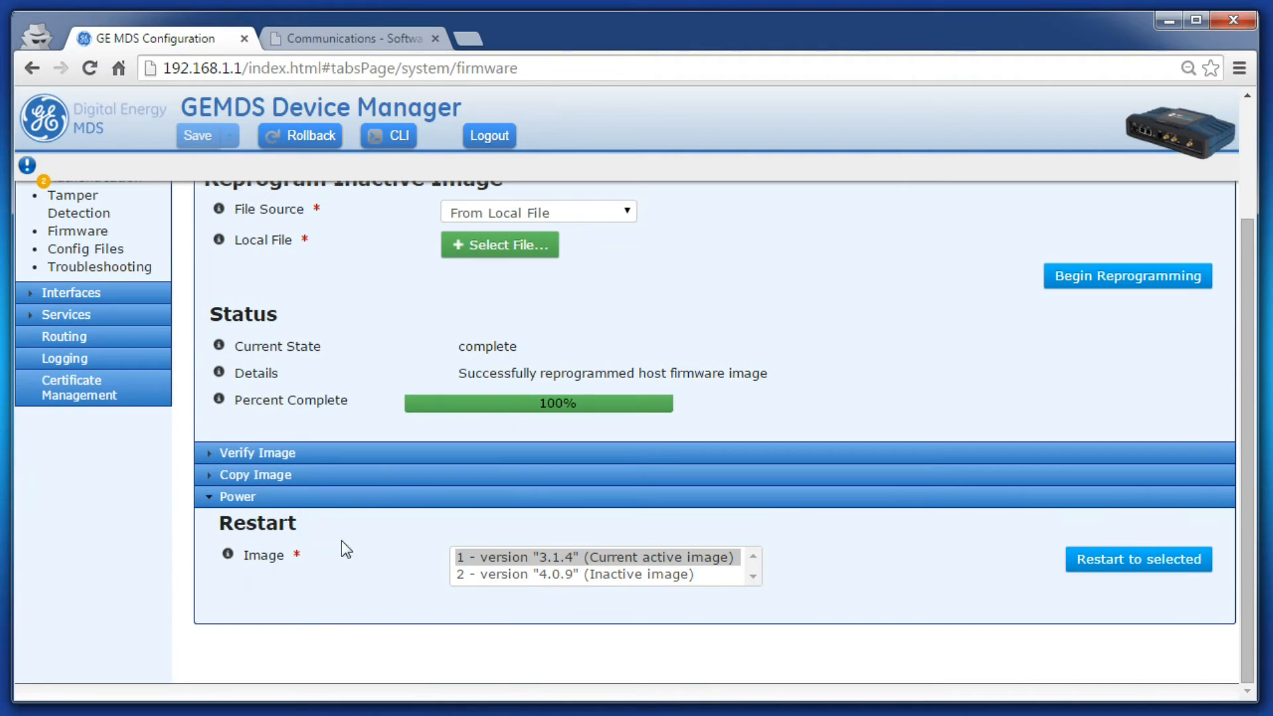
click(588, 578)
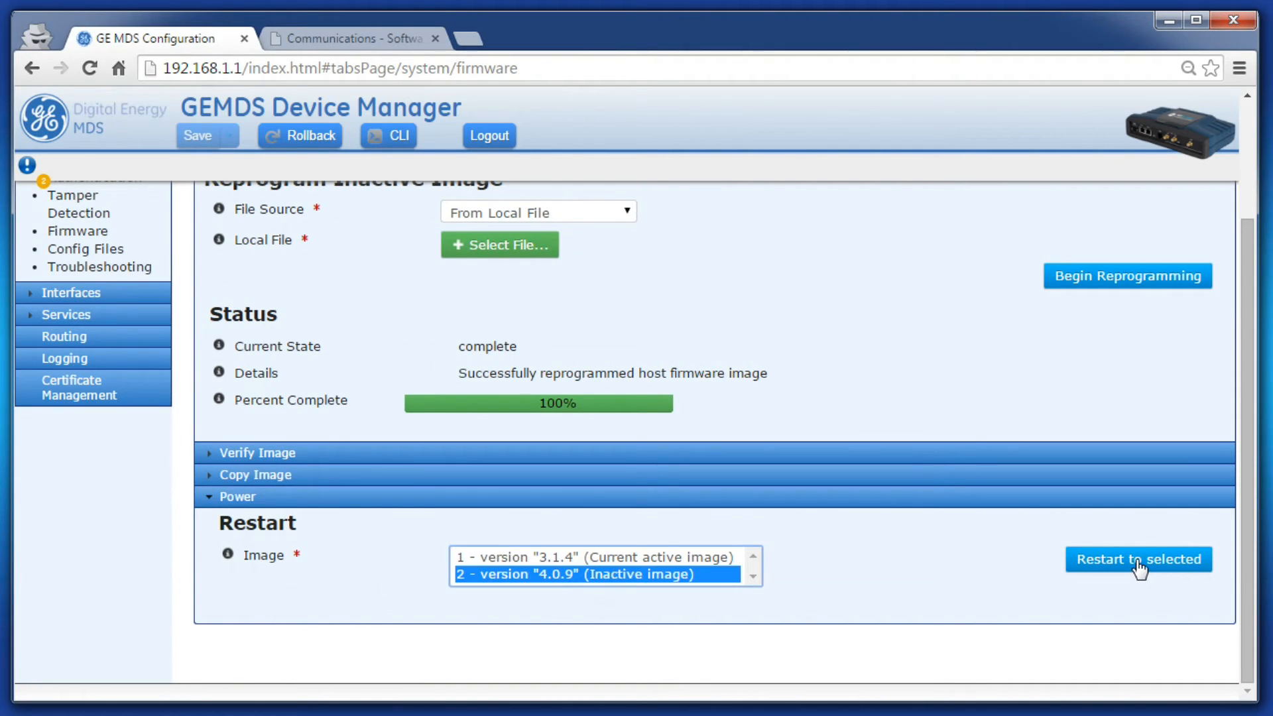
click(1139, 578)
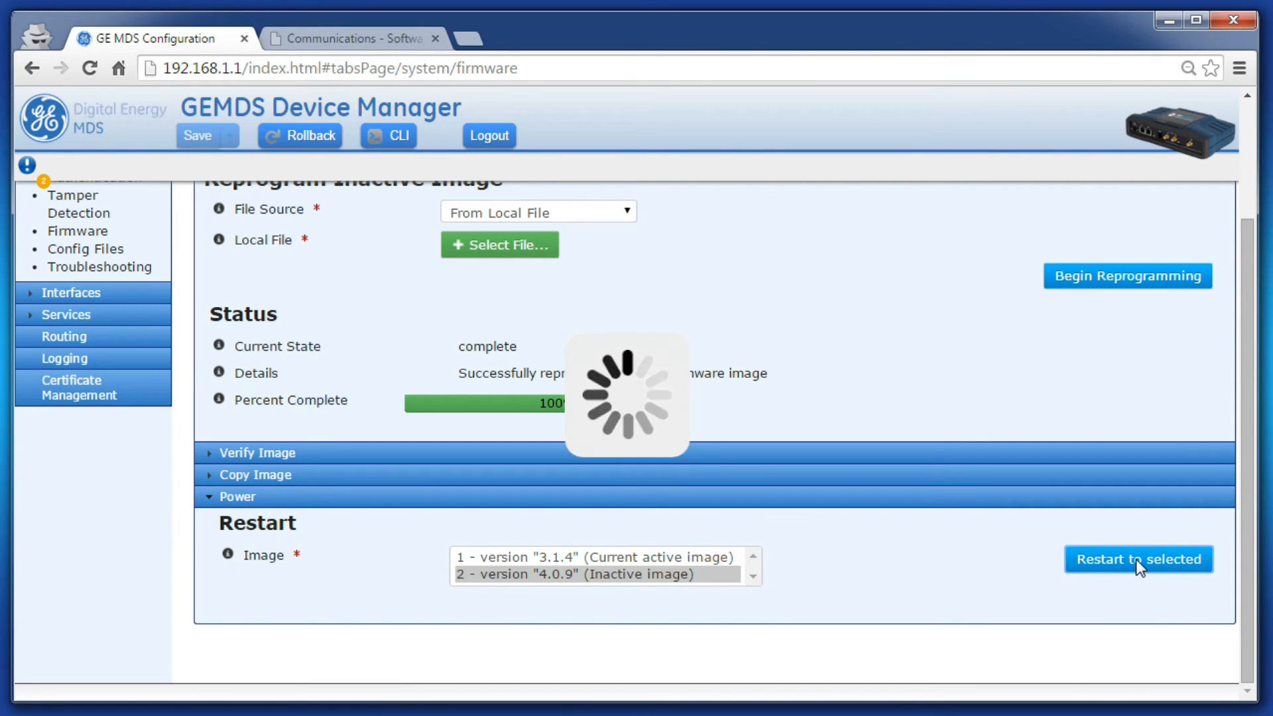
click(1140, 558)
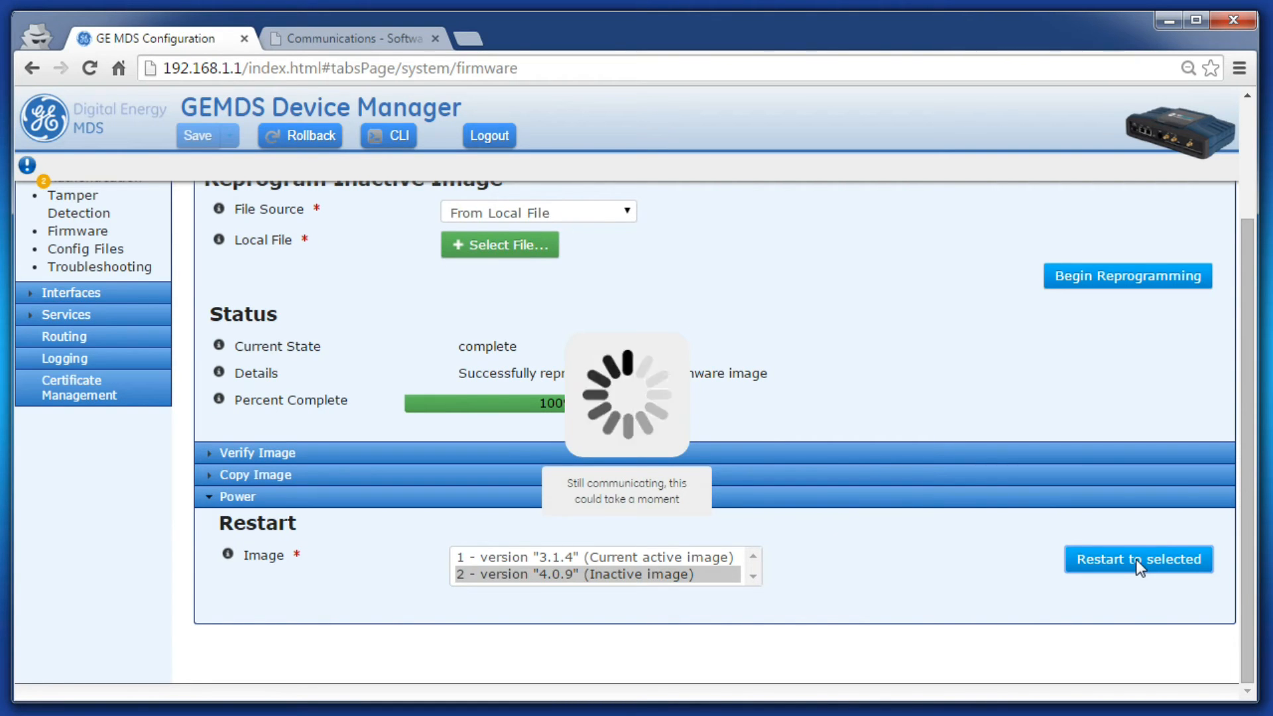
click(1139, 559)
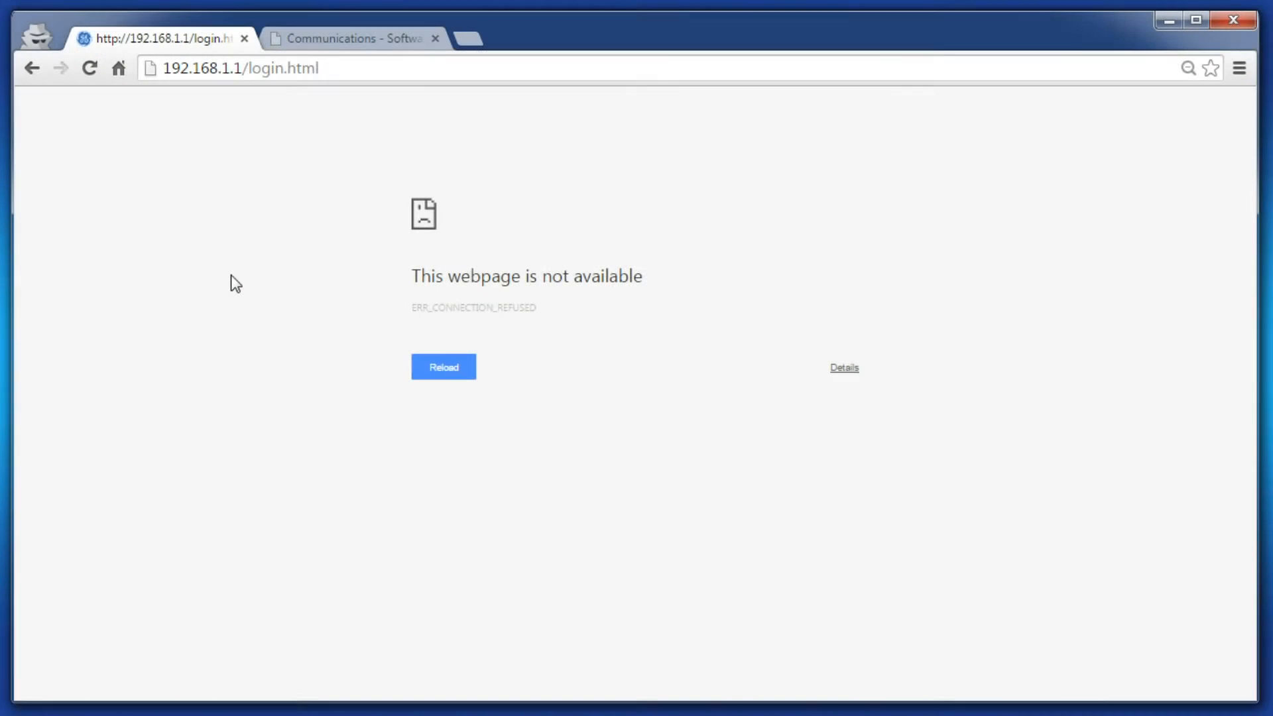
- Reload the page after reboot and sign in as admin to the device overview
click(443, 366)
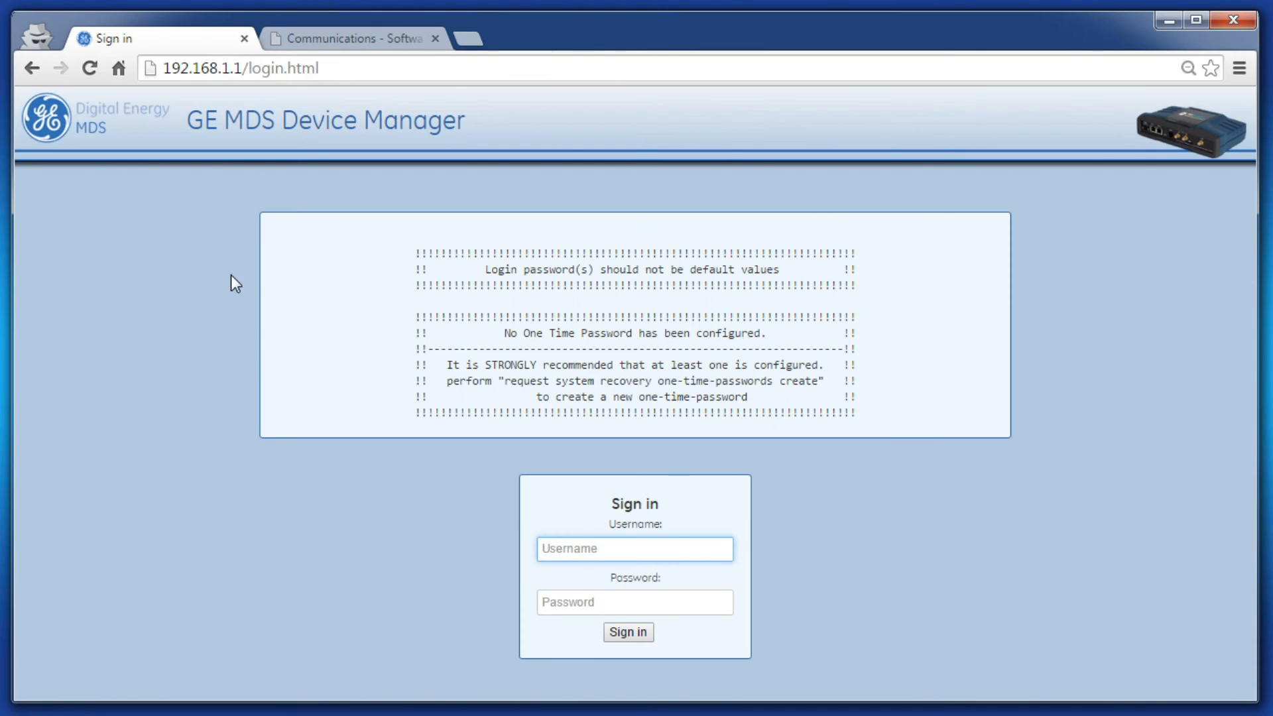
text(admin)
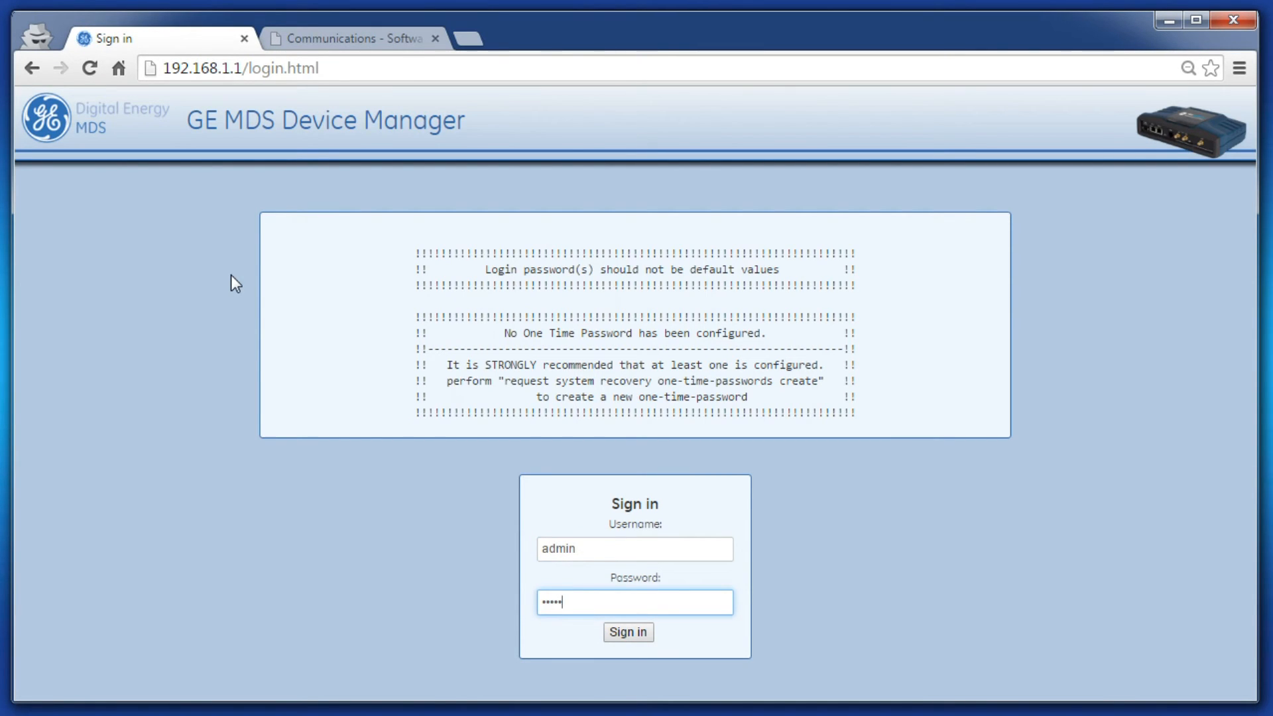
click(629, 631)
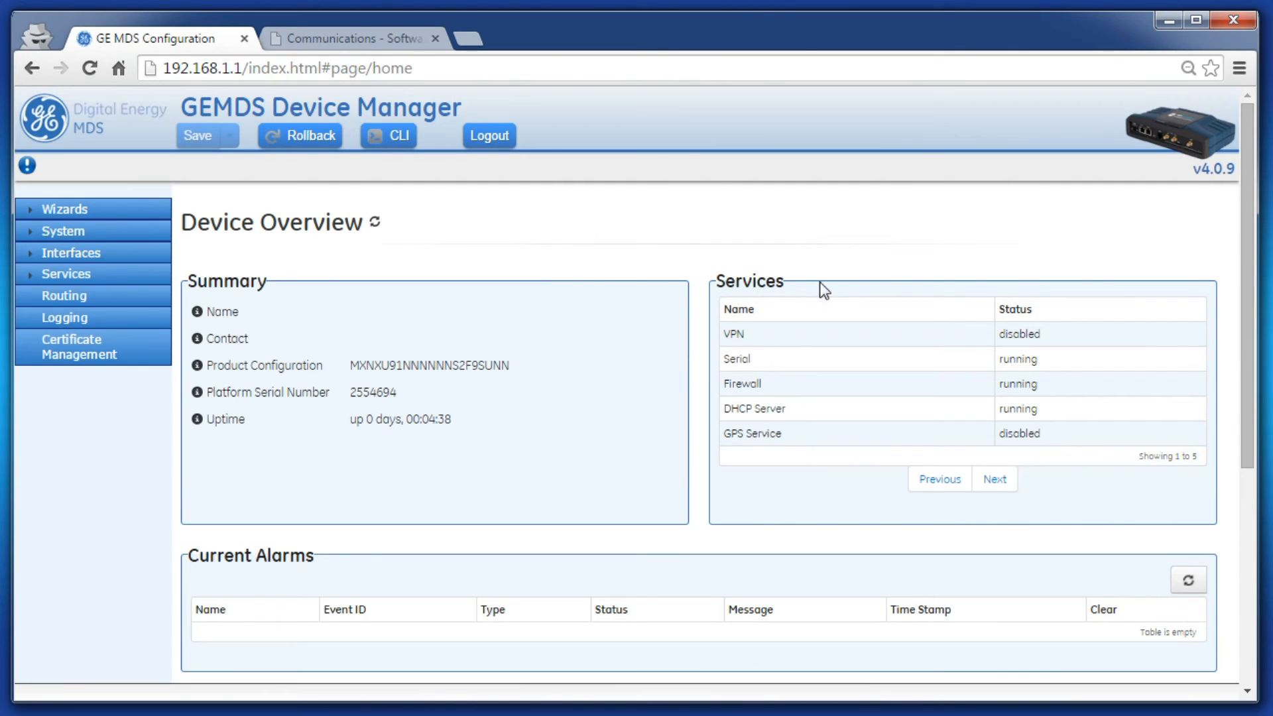
- Show the Firmware Versions table with 4.0.9 active in location 2 and 3.1.4 inactive
double_click(1212, 170)
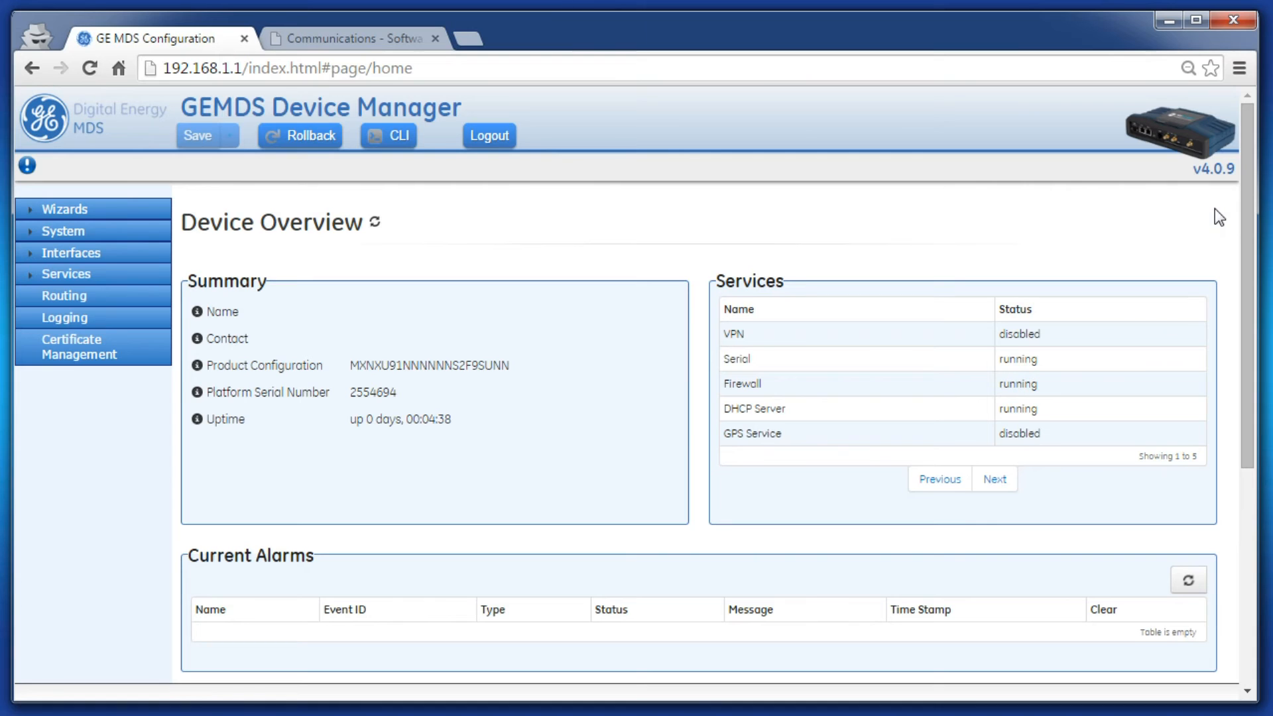
mouse_move(81, 256)
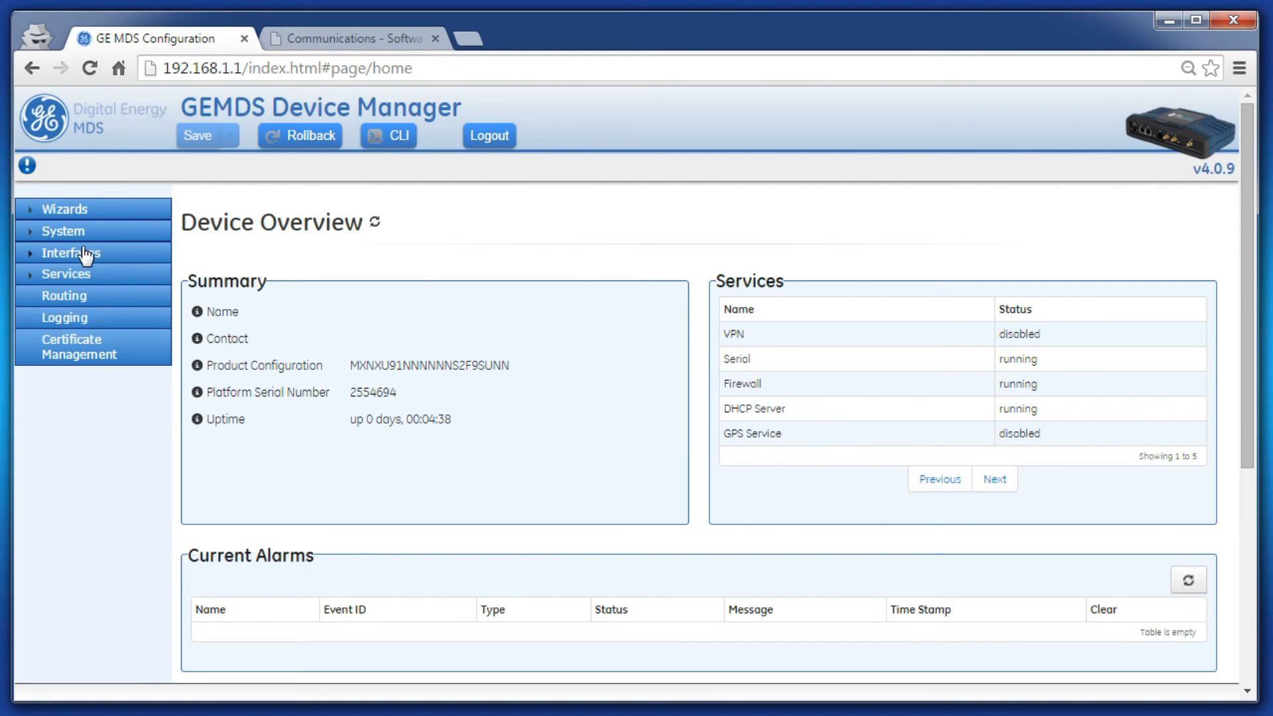
click(61, 230)
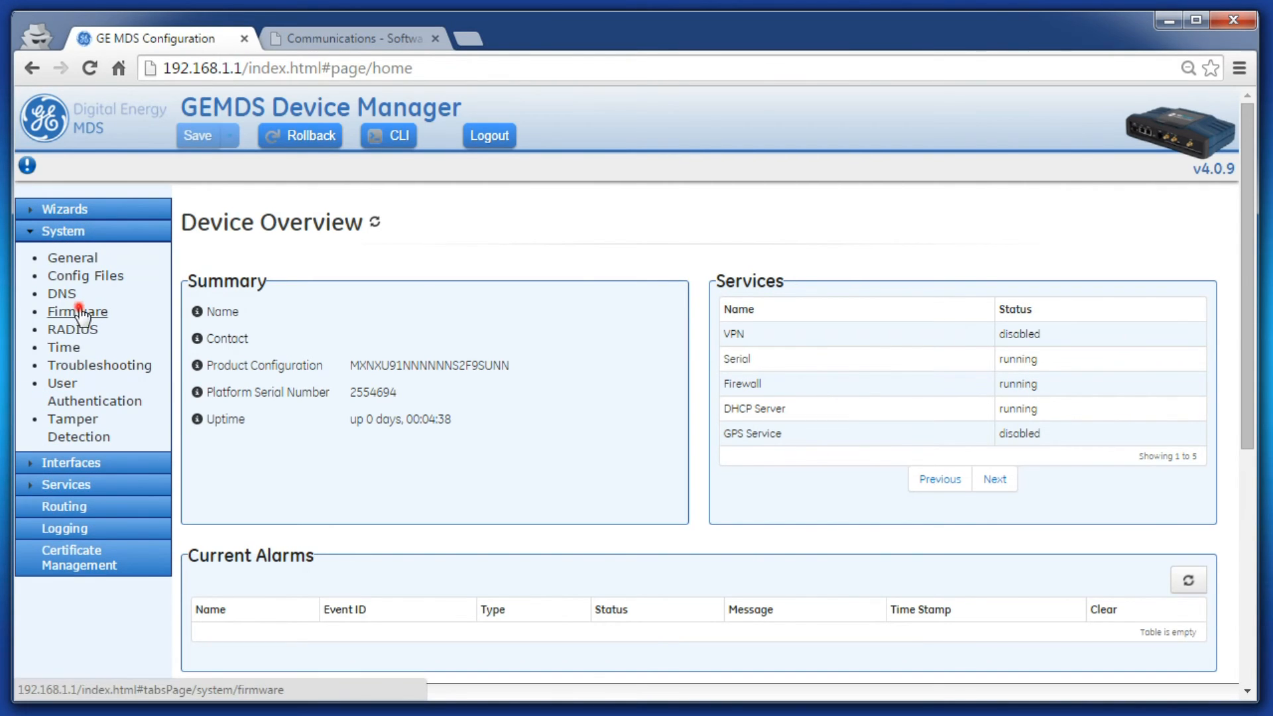
click(77, 312)
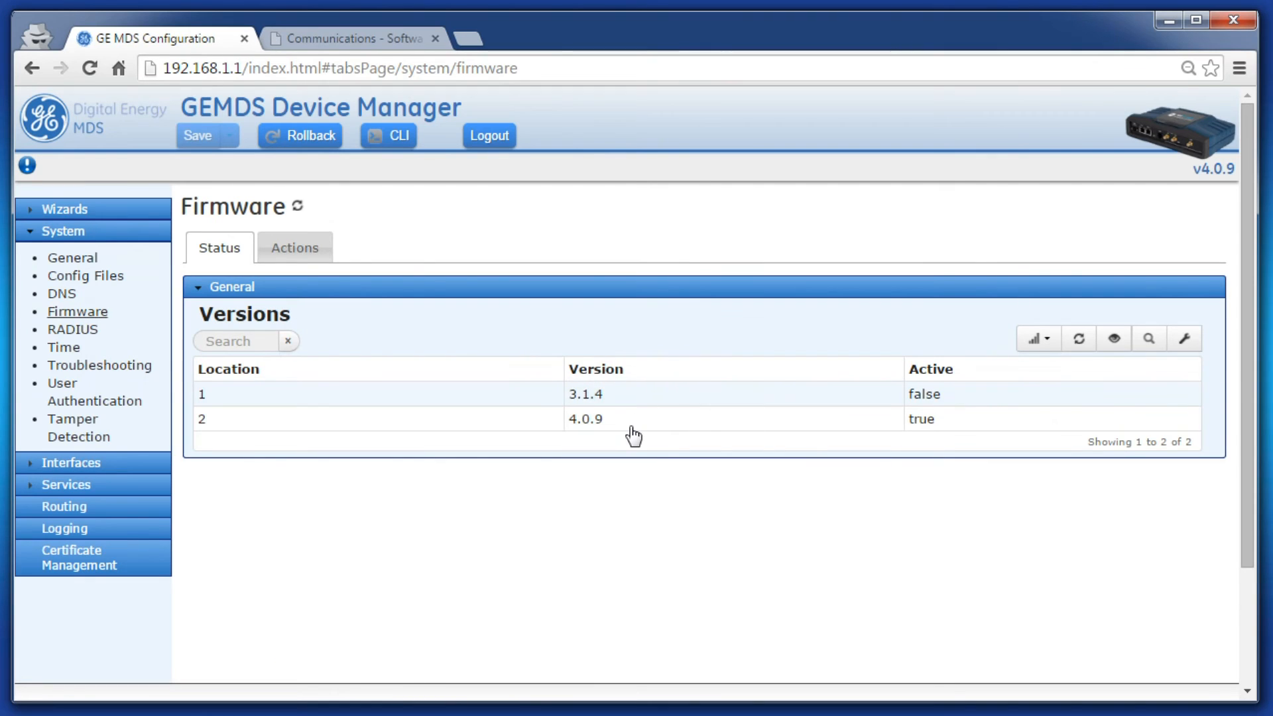
click(631, 420)
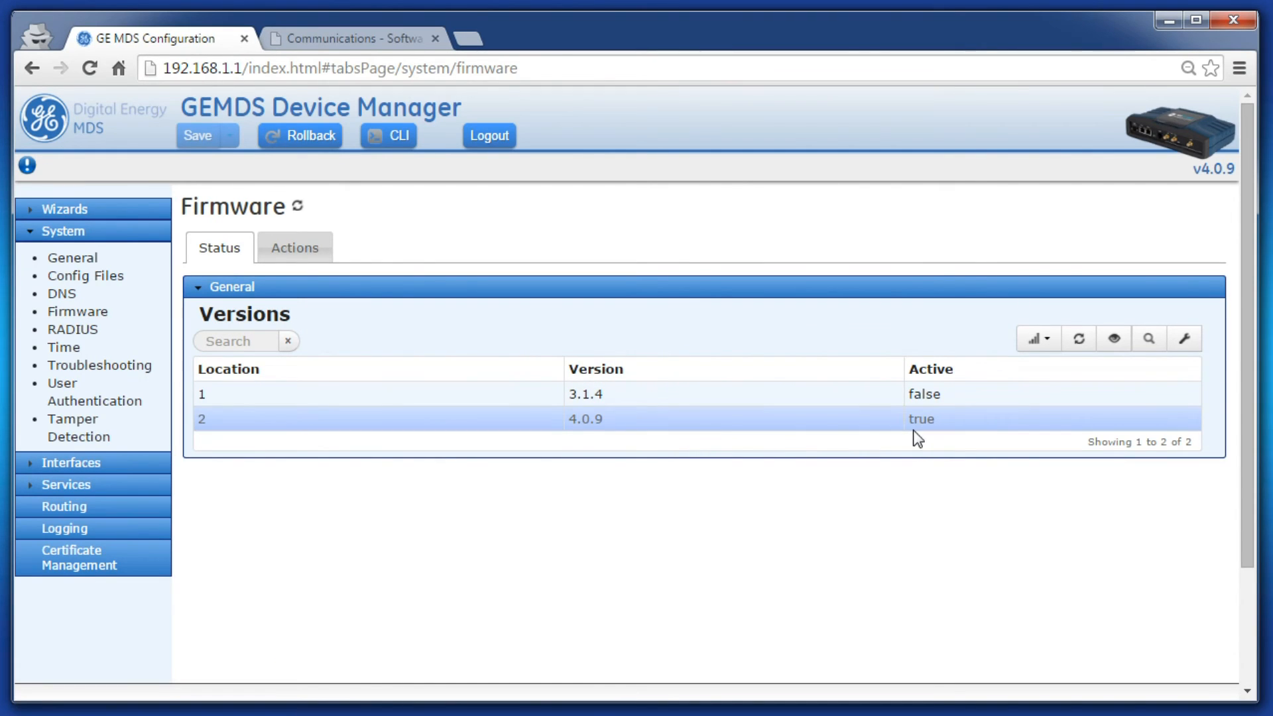